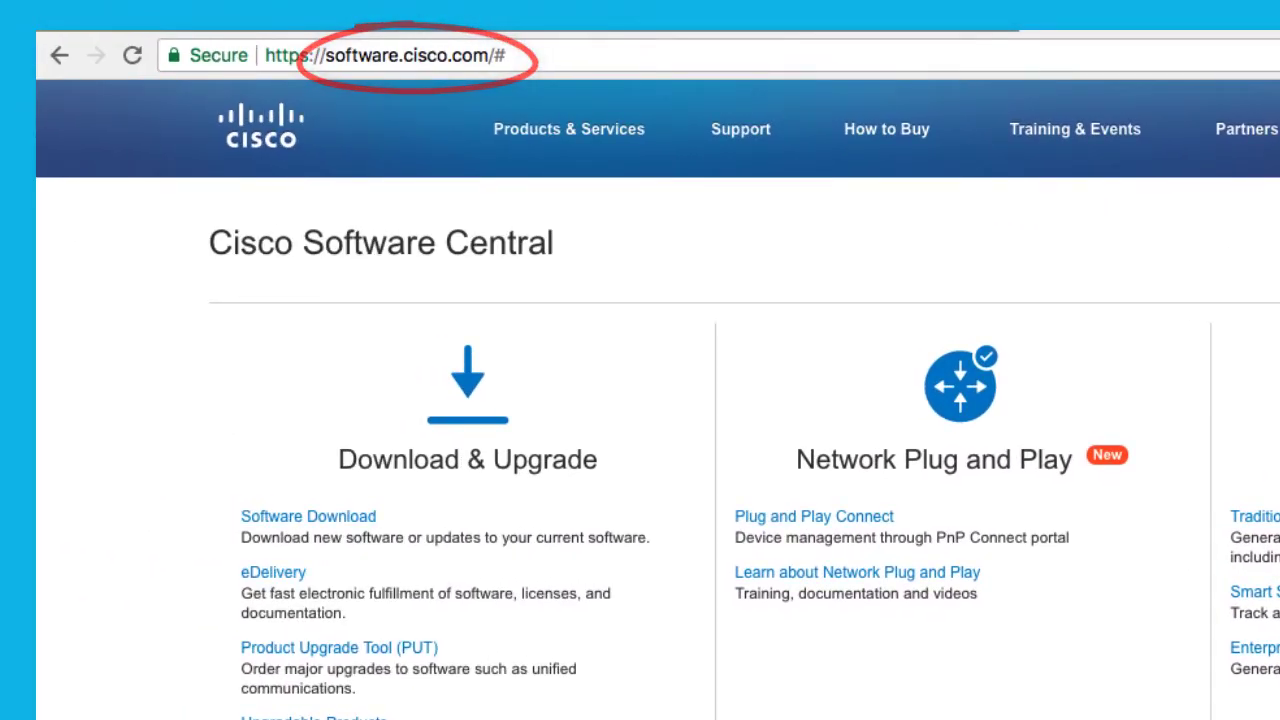
Scroll through the Smart Account request form naming another authorizer, a message and account name mfg.
{"action": "scroll", "scroll_direction": "down", "scroll_amount": 3}
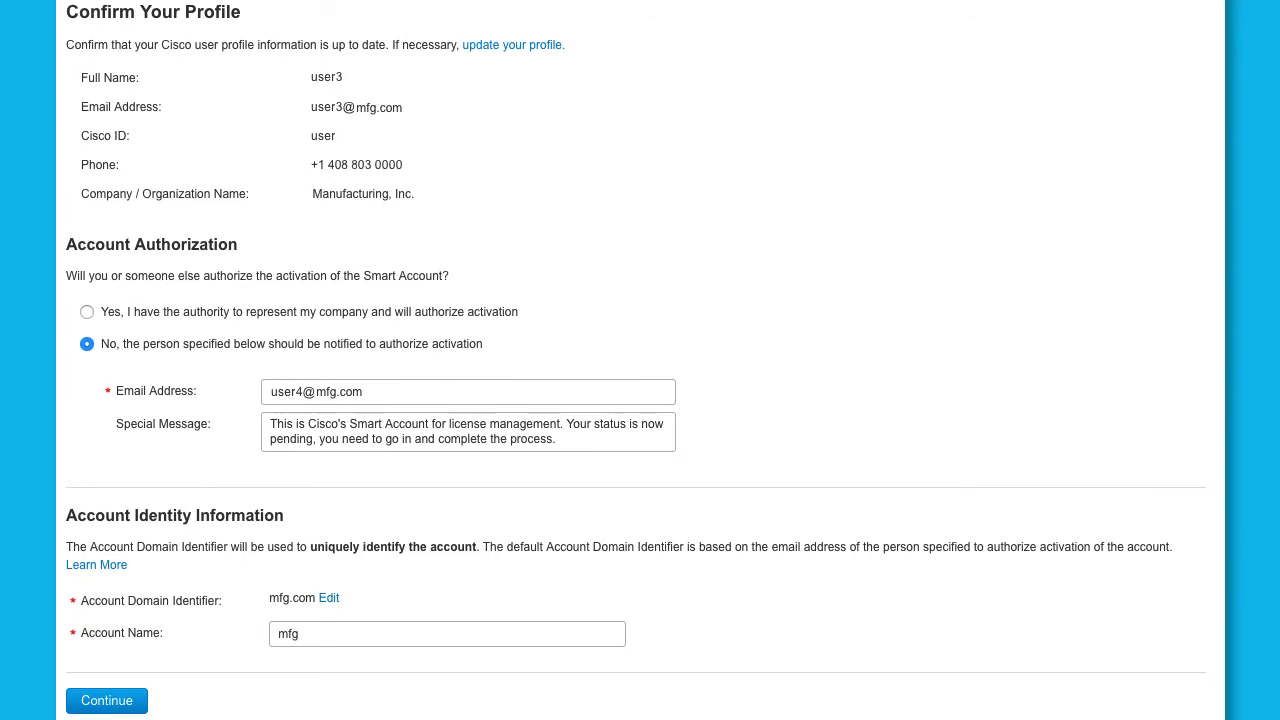
Continue from the filled mfg request form to its review summary page.
{"action": "left_click", "coordinate": [329, 598]}
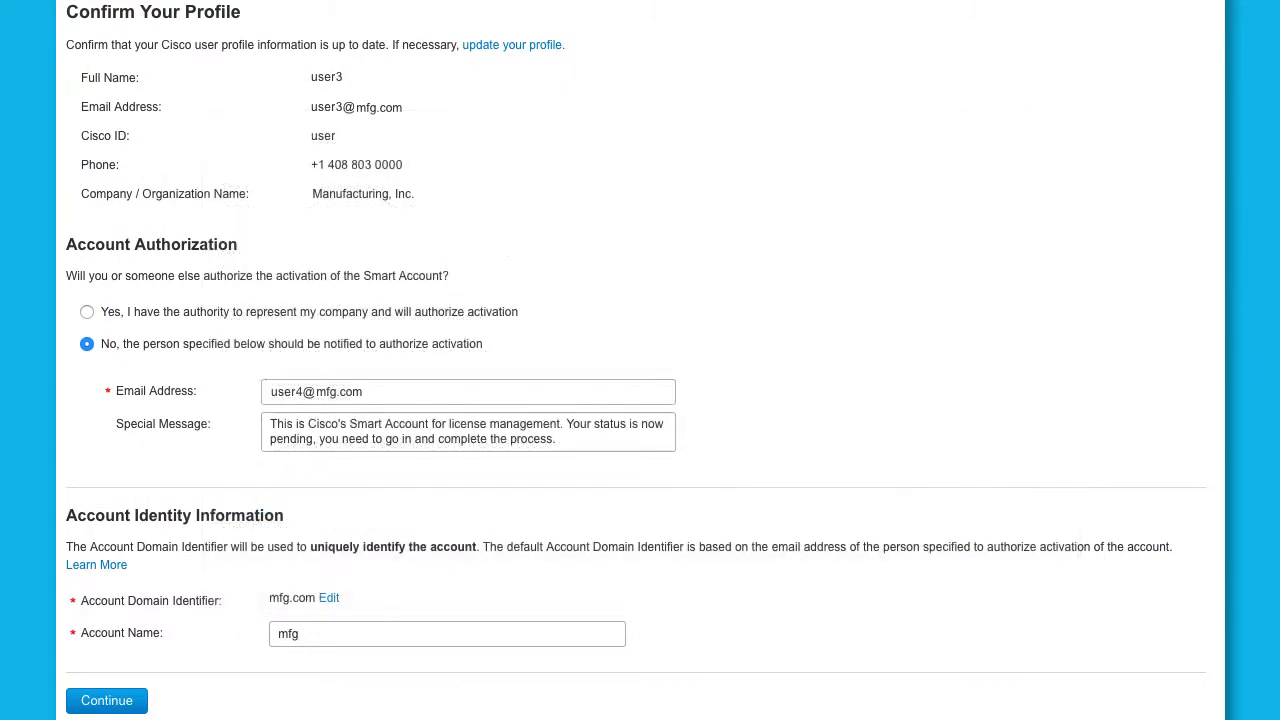
{"action": "left_click", "coordinate": [106, 700]}
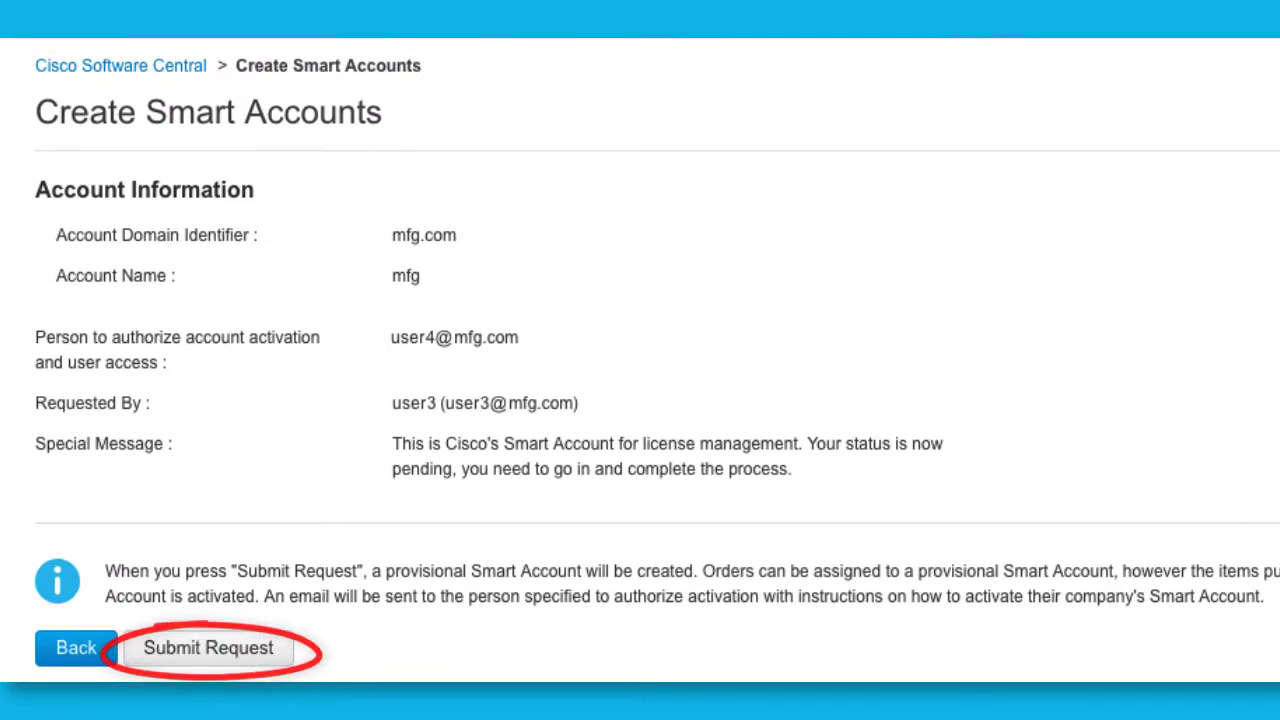
Submit the mfg Smart Account request from the review page.
{"action": "left_click", "coordinate": [207, 647]}
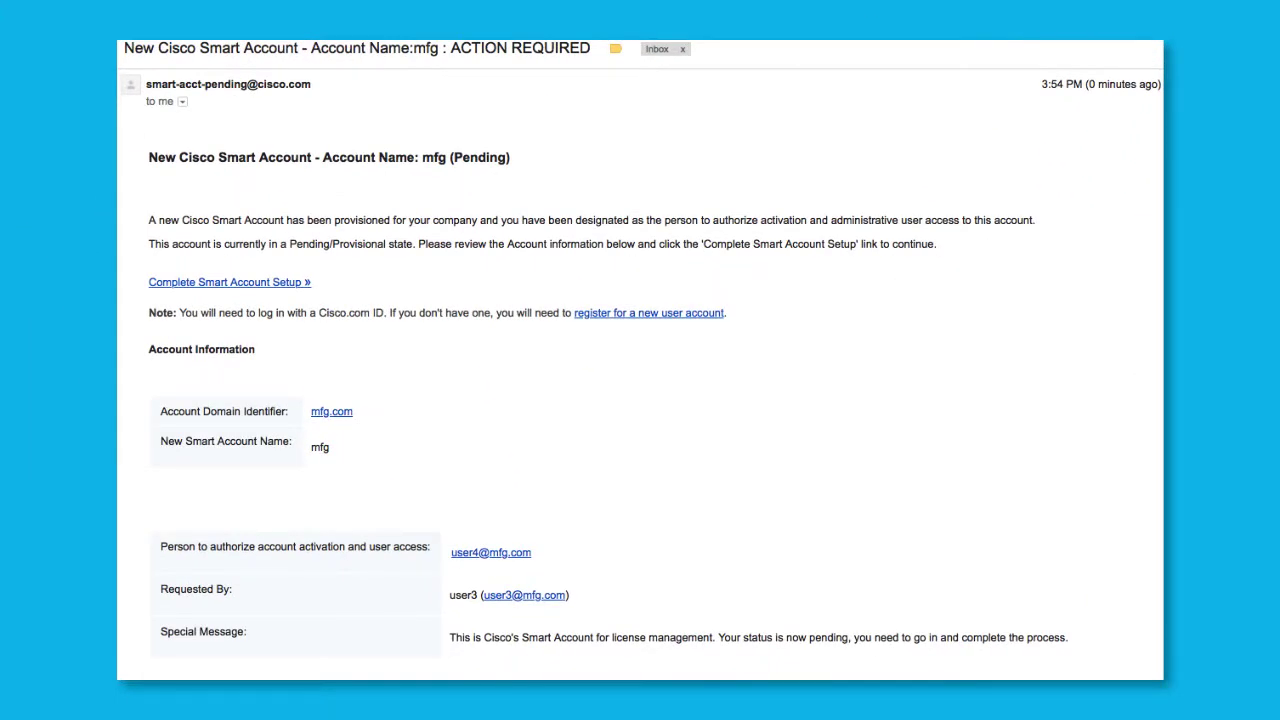
Follow the 'New Cisco Smart Account - ACTION REQUIRED' email's Complete Smart Account Setup link.
{"action": "scroll", "scroll_direction": "down", "scroll_amount": 3}
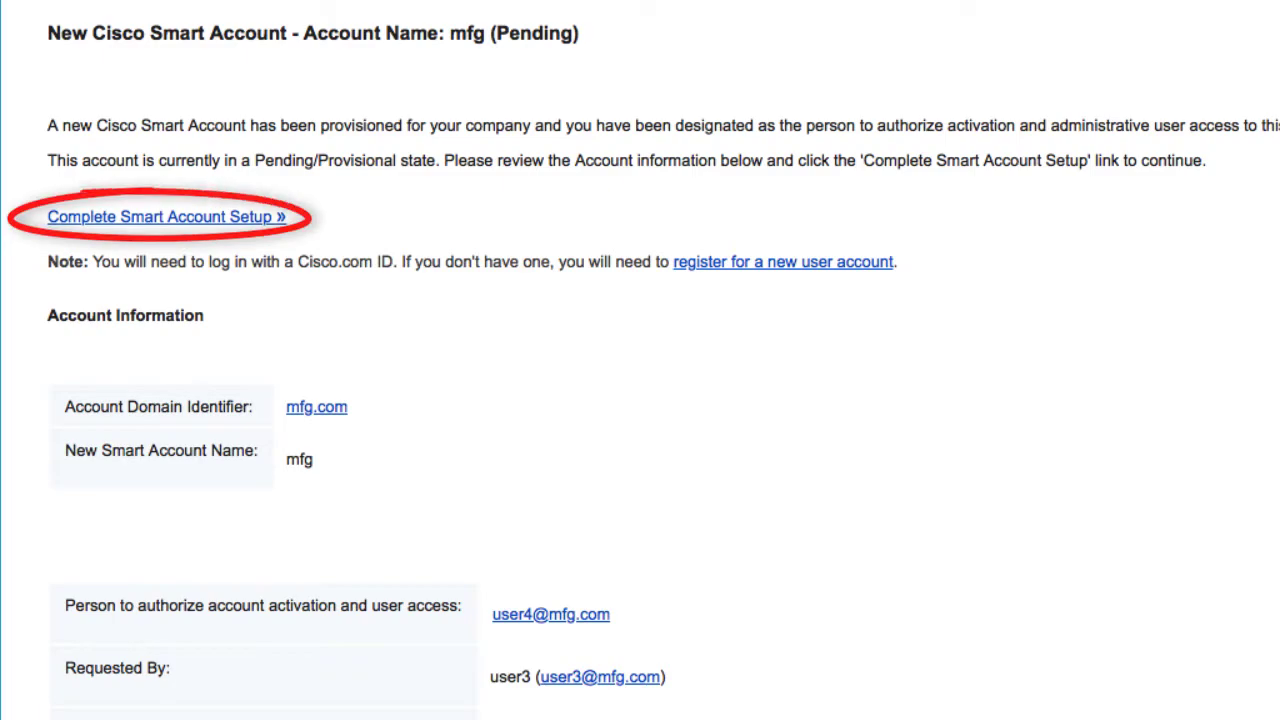
{"action": "left_click", "coordinate": [161, 216]}
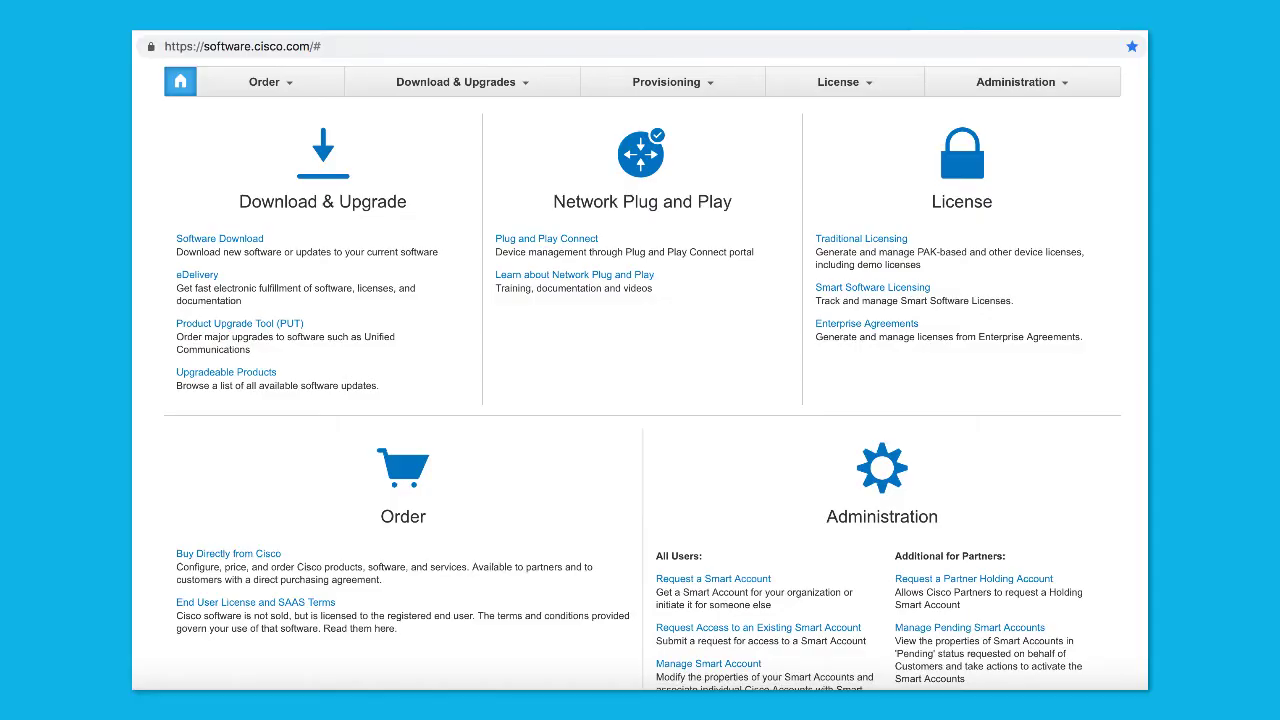
Request access to an existing Smart Account and look up accounts for domain mfg.com.
{"action": "scroll", "scroll_direction": "down", "scroll_amount": 3}
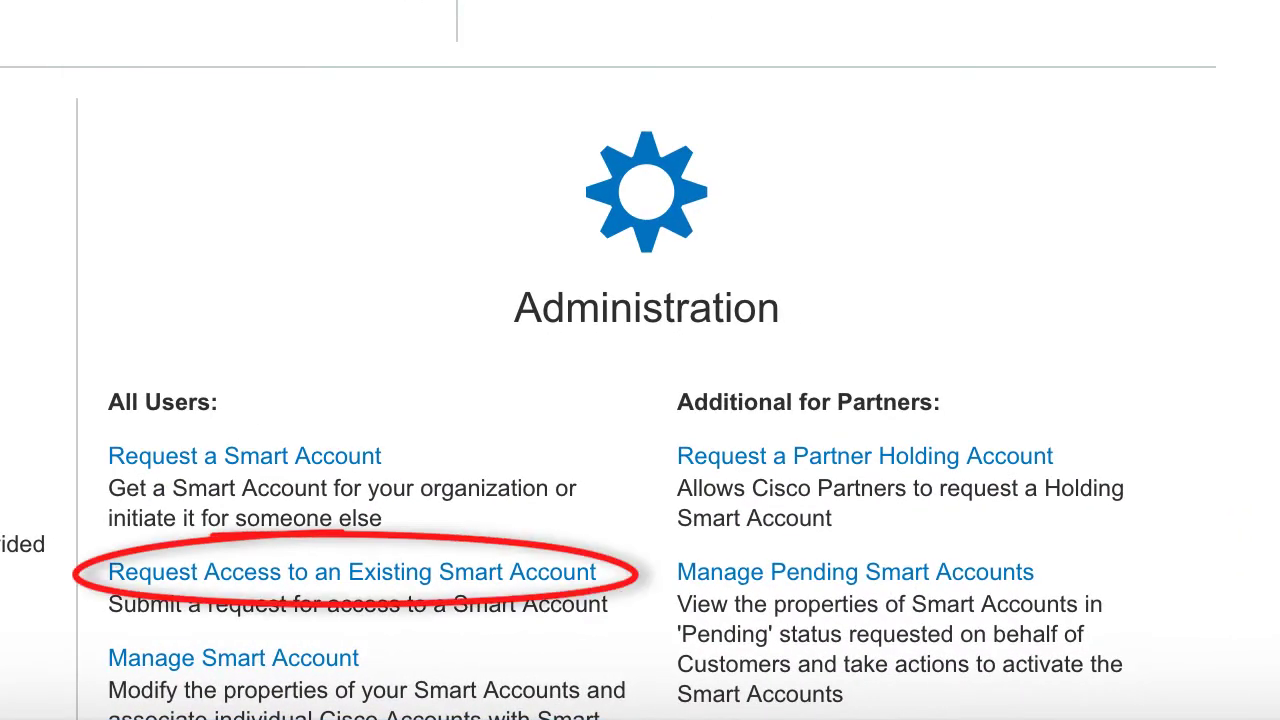
{"action": "left_click", "coordinate": [350, 571]}
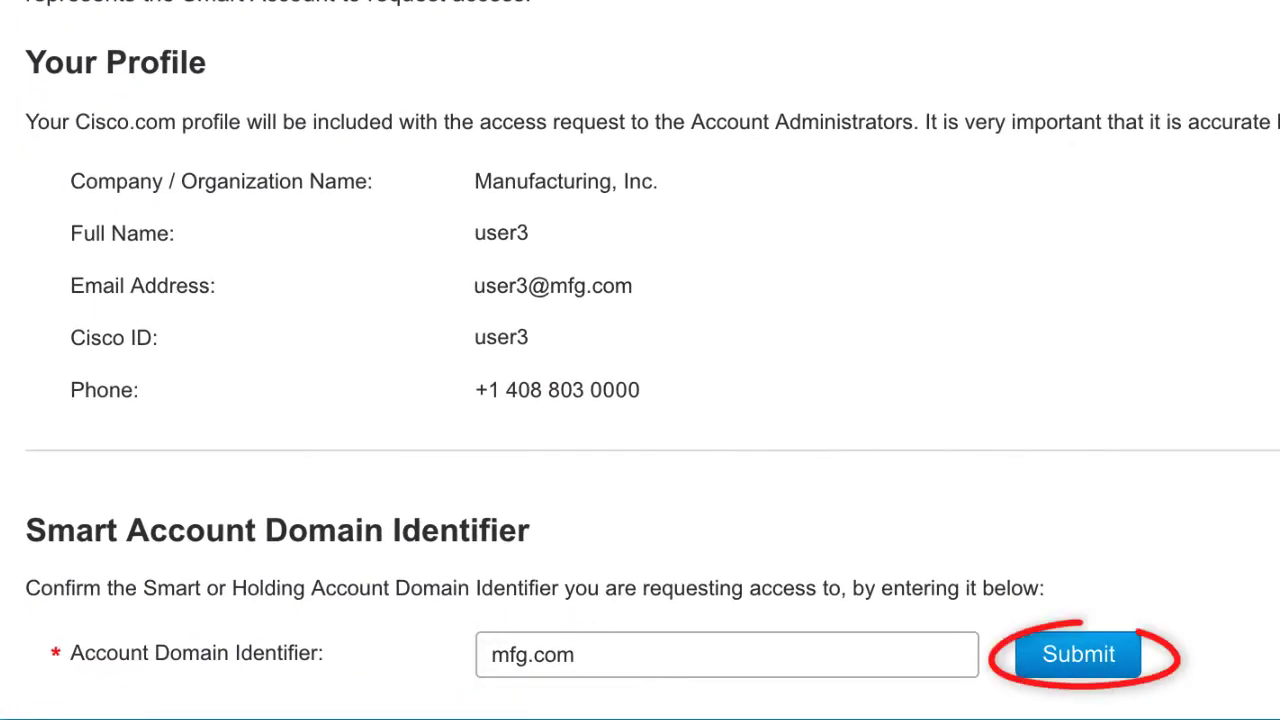
{"action": "left_click", "coordinate": [1078, 654]}
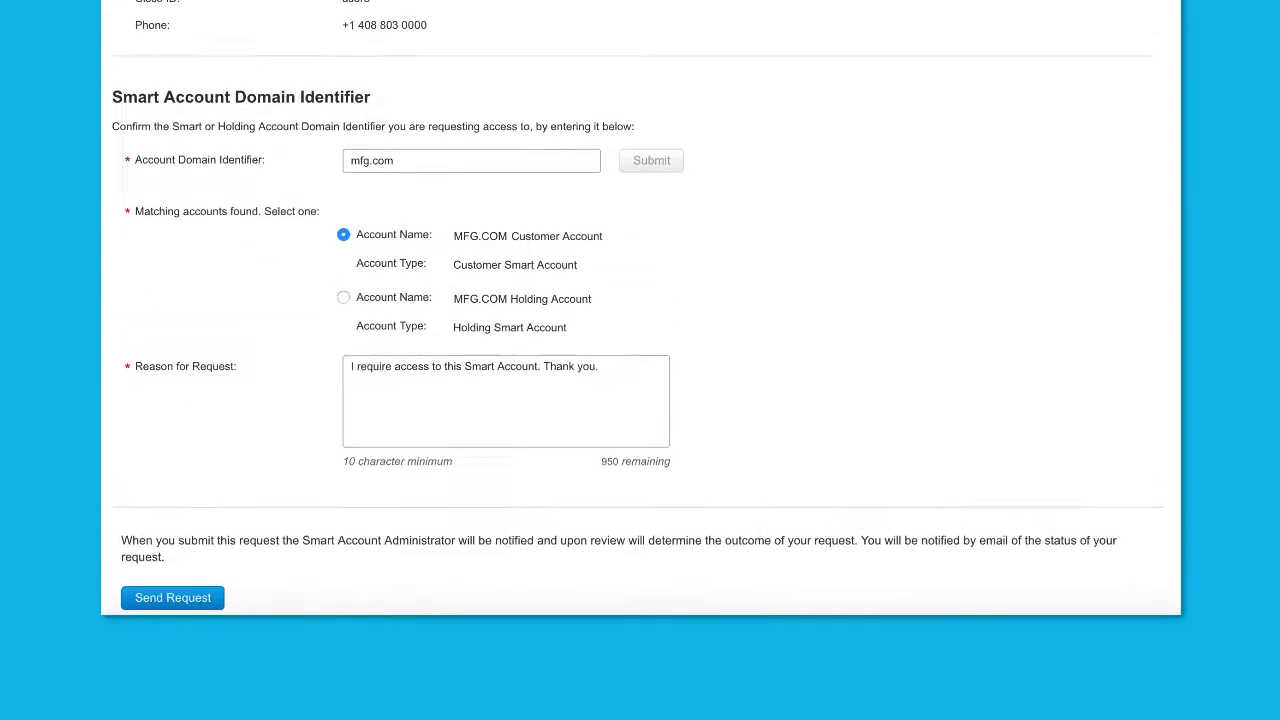